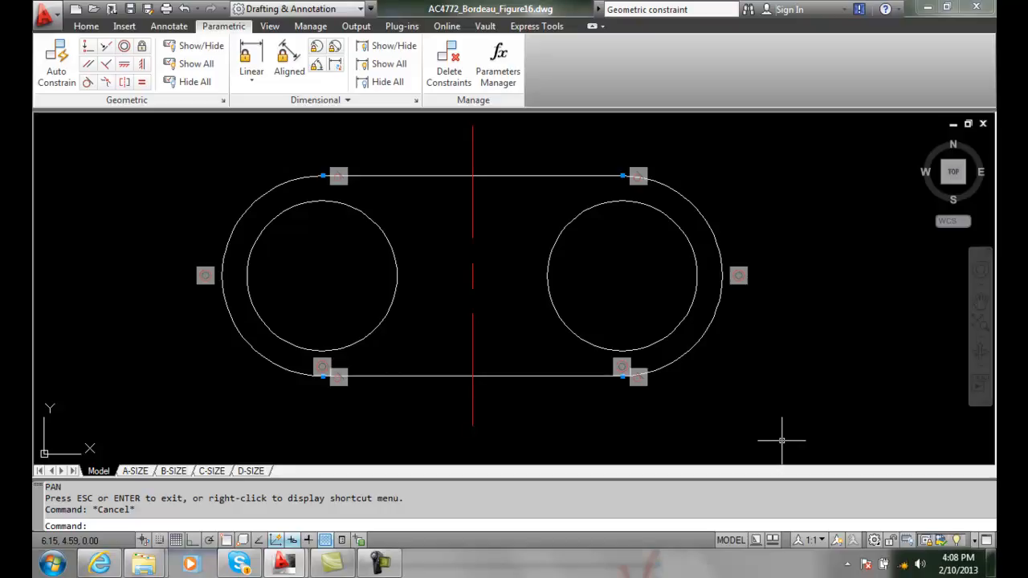
mouse_move(639, 431)
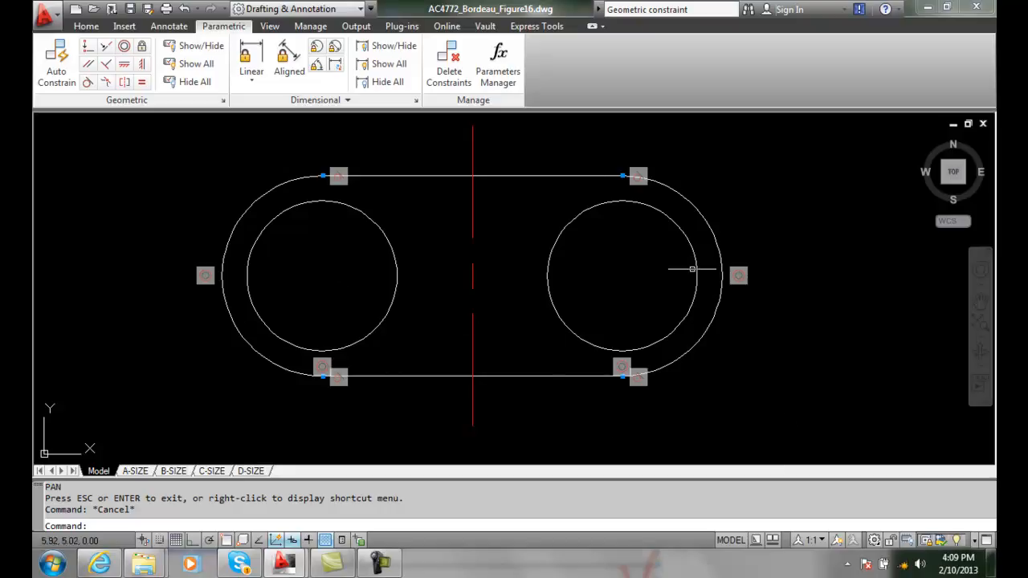
mouse_move(642, 264)
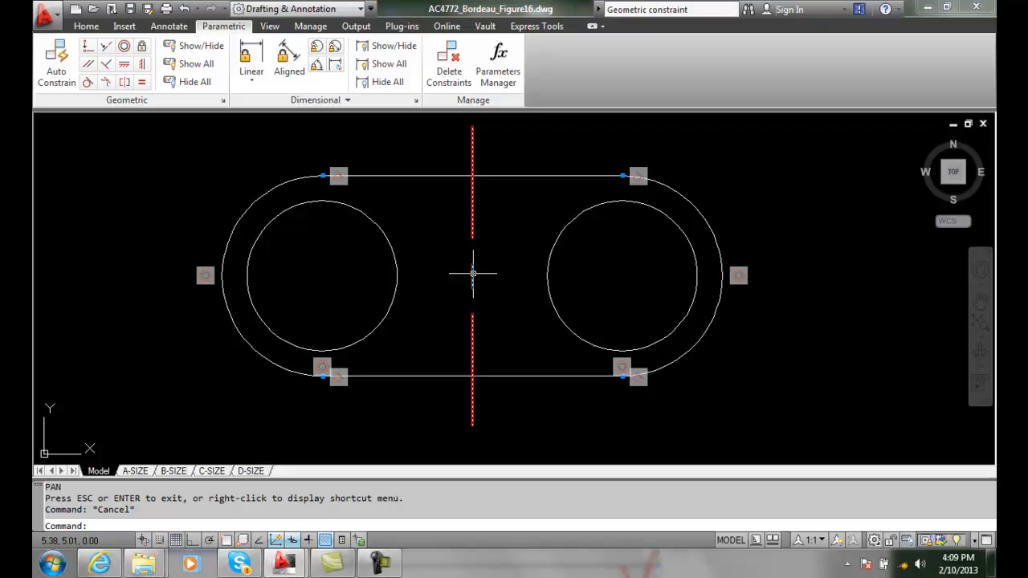
mouse_move(442, 338)
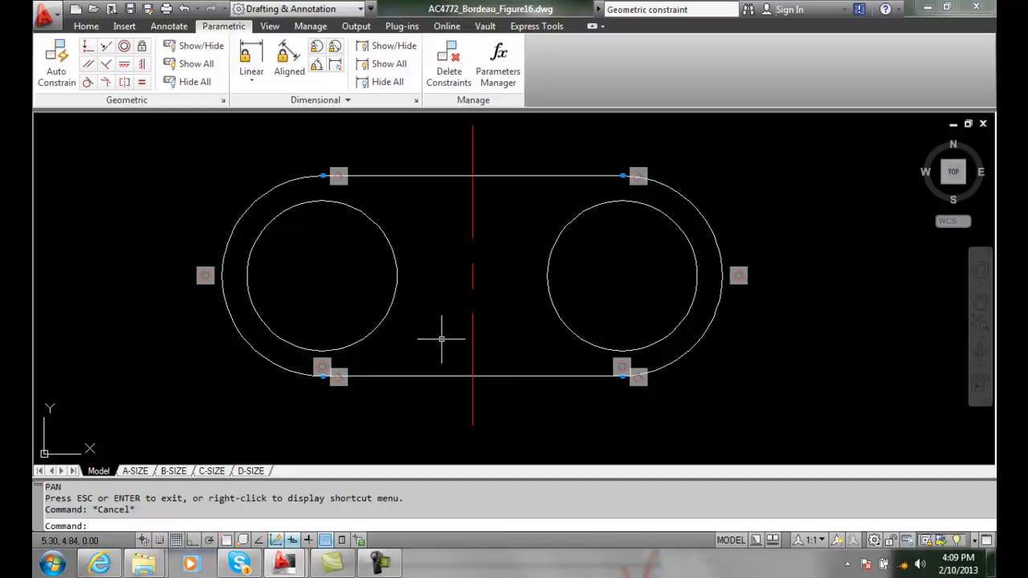
mouse_move(443, 318)
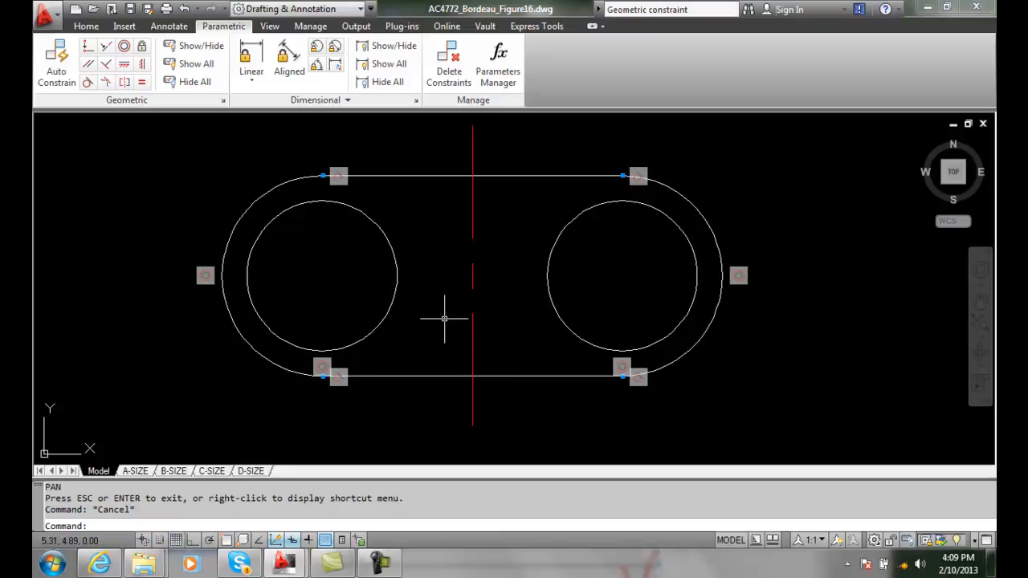
mouse_move(407, 272)
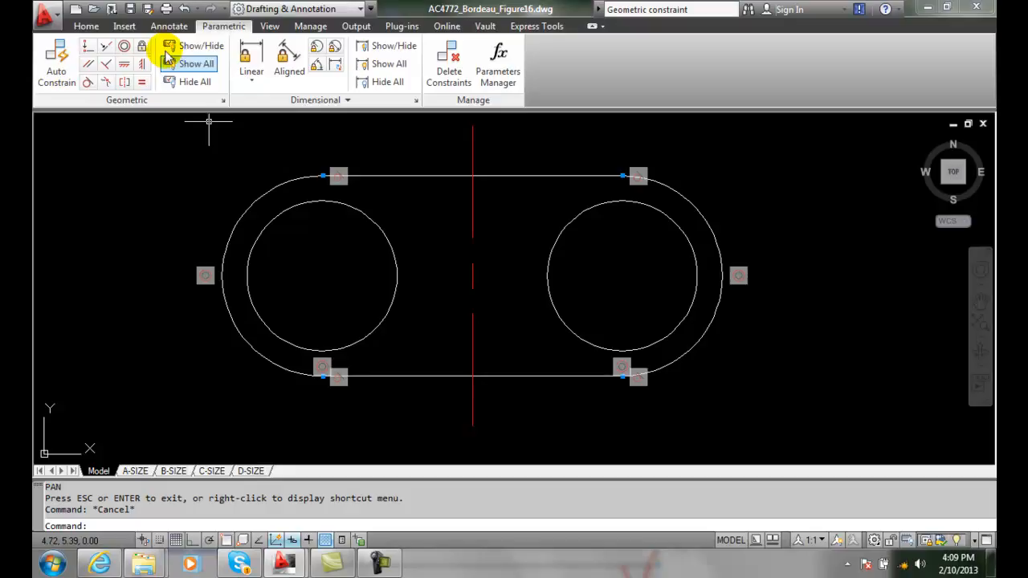
mouse_move(141, 46)
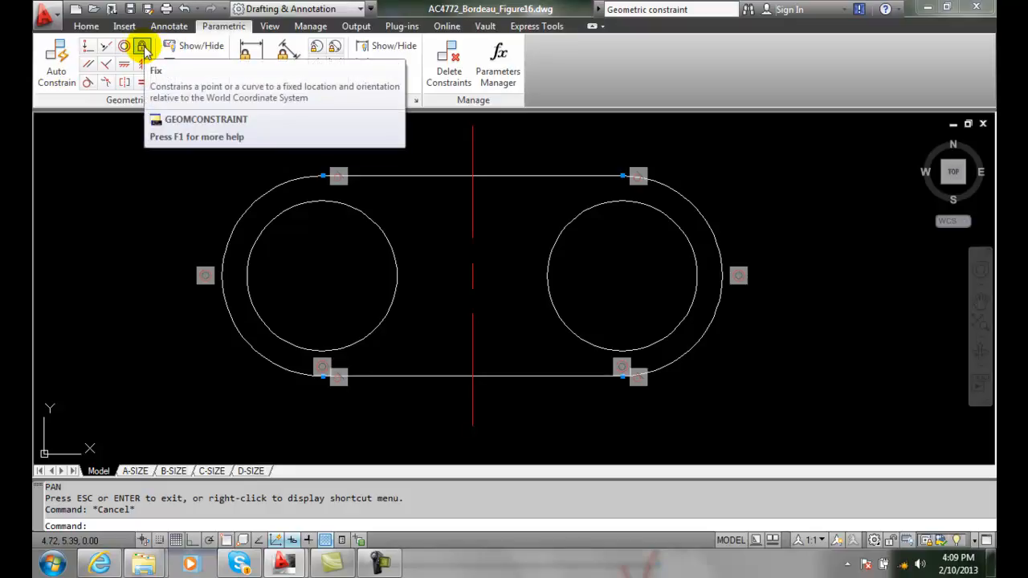
mouse_move(140, 46)
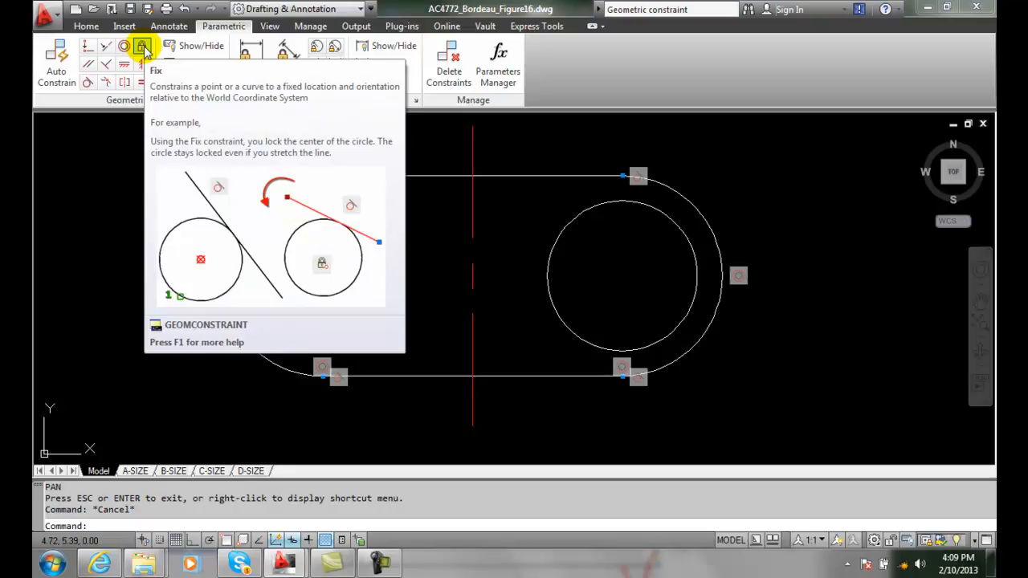
Apply a Fix constraint to the midpoint of the red center line.
click(142, 46)
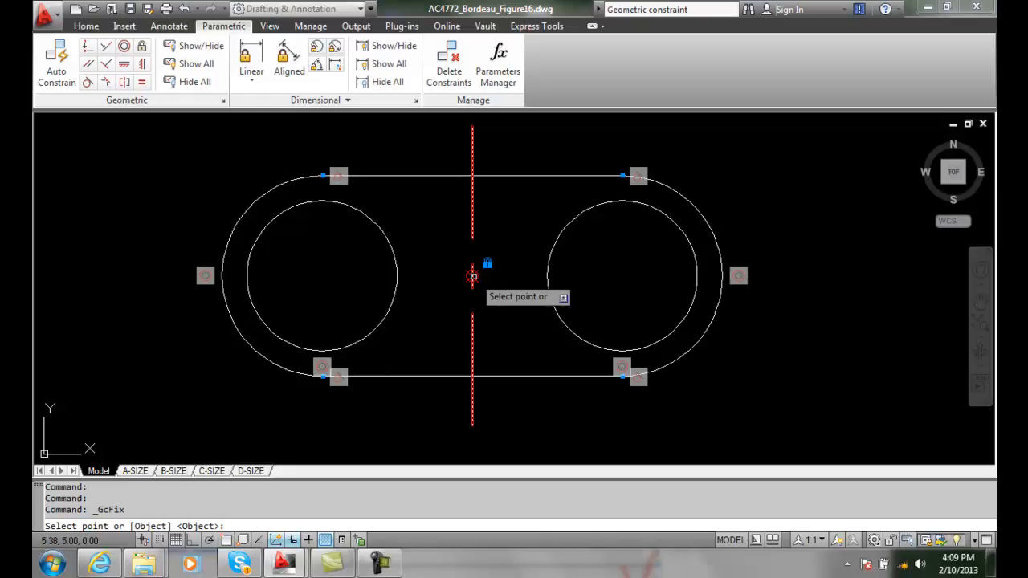
click(472, 276)
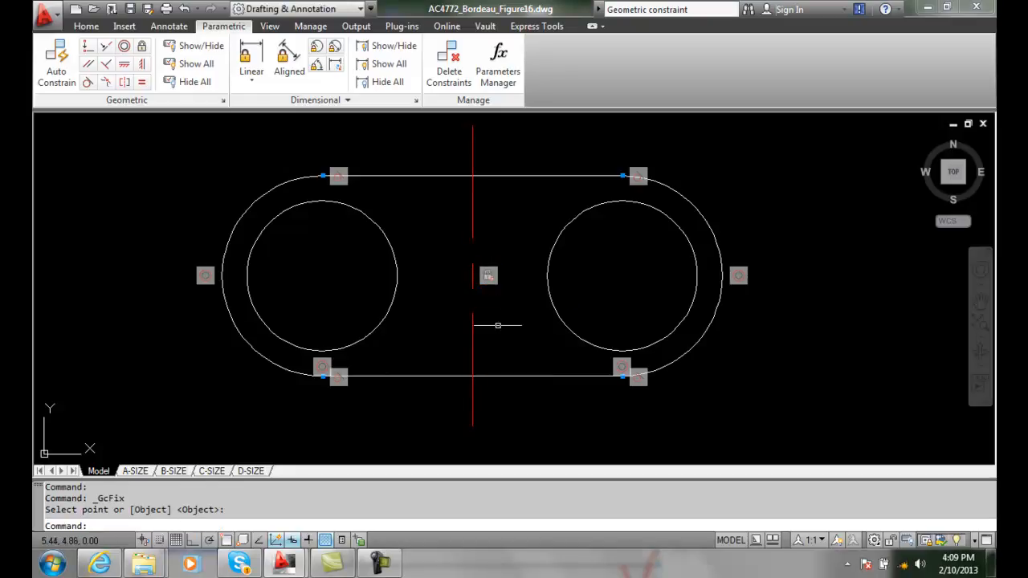
mouse_move(524, 379)
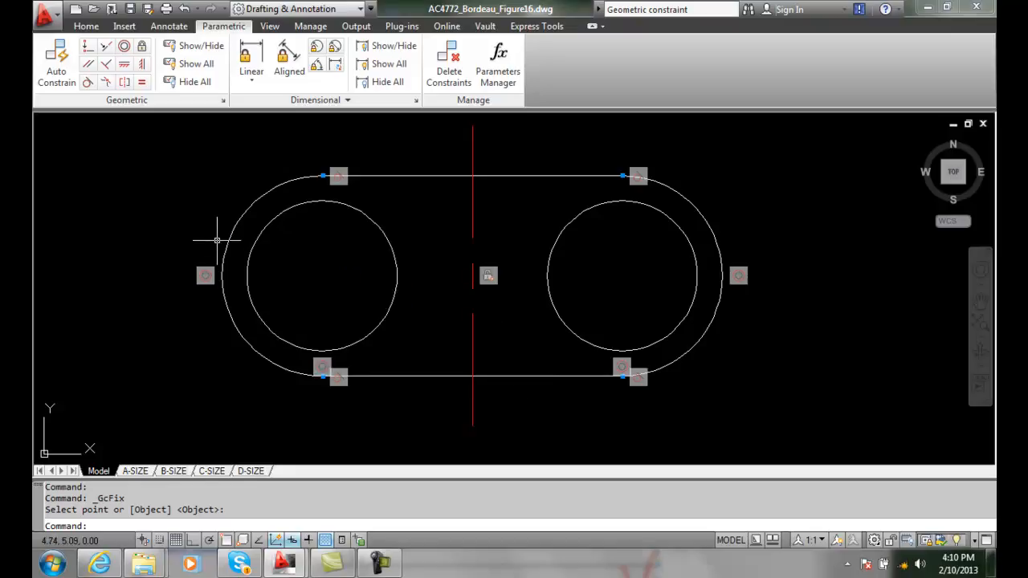
mouse_move(214, 235)
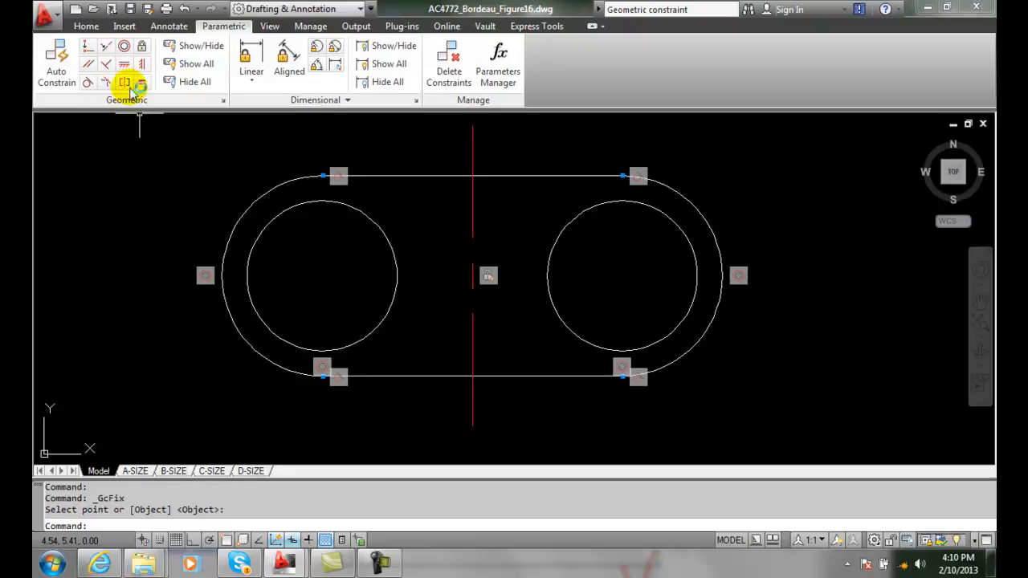
mouse_move(125, 81)
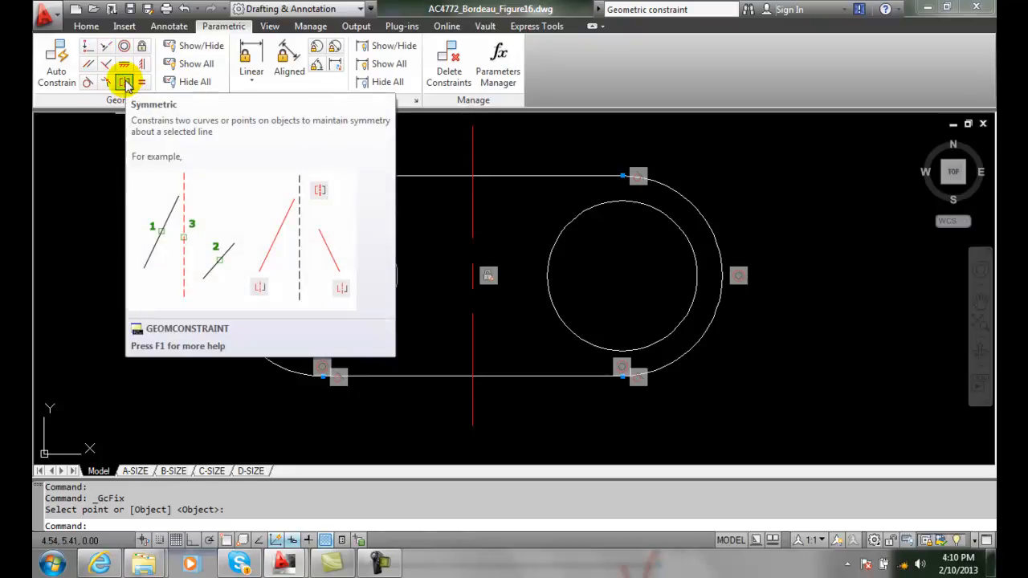
Start the Symmetric constraint for the two inner circles.
click(125, 82)
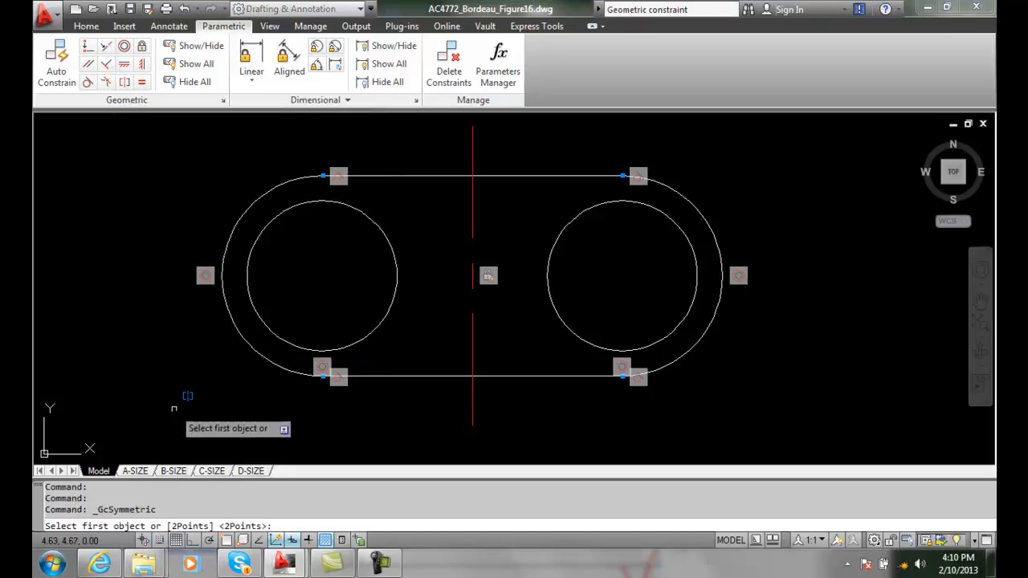
mouse_move(329, 419)
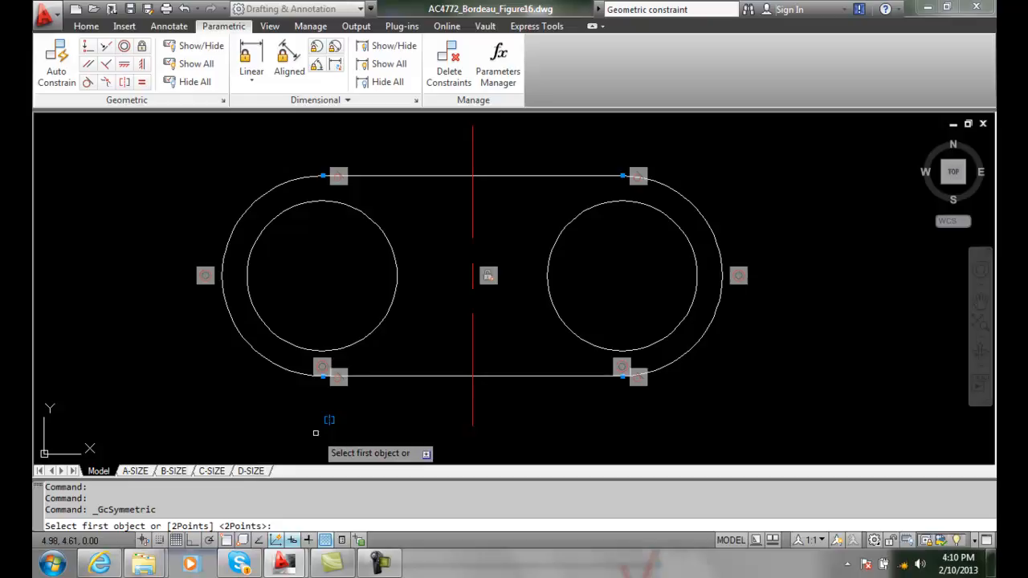
mouse_move(330, 419)
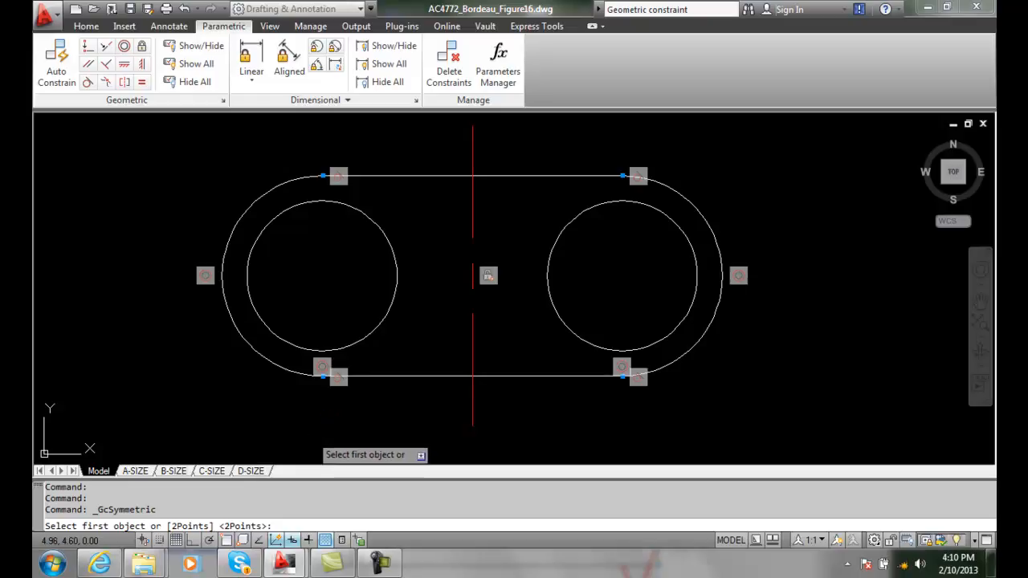
mouse_move(324, 421)
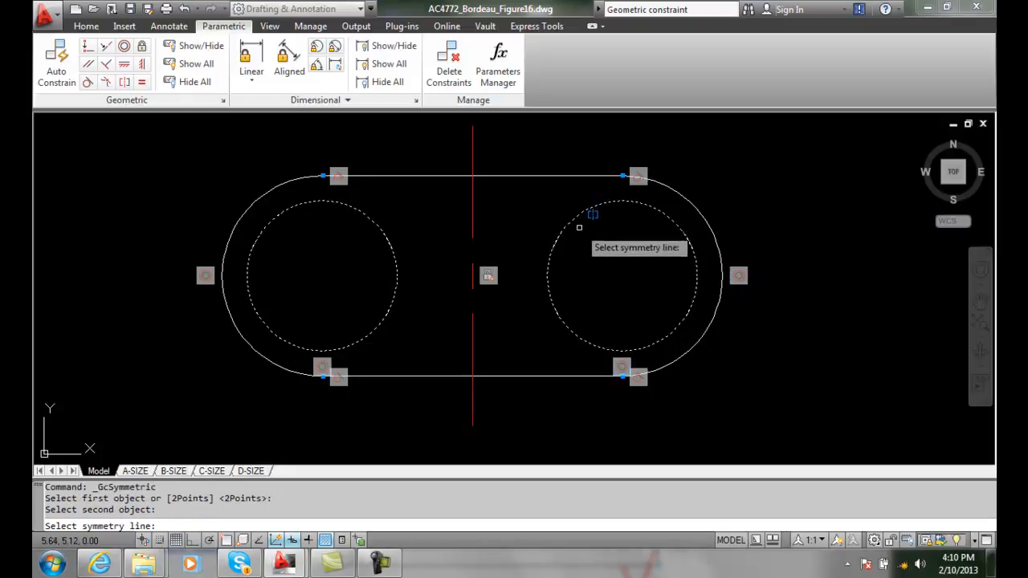
mouse_move(468, 213)
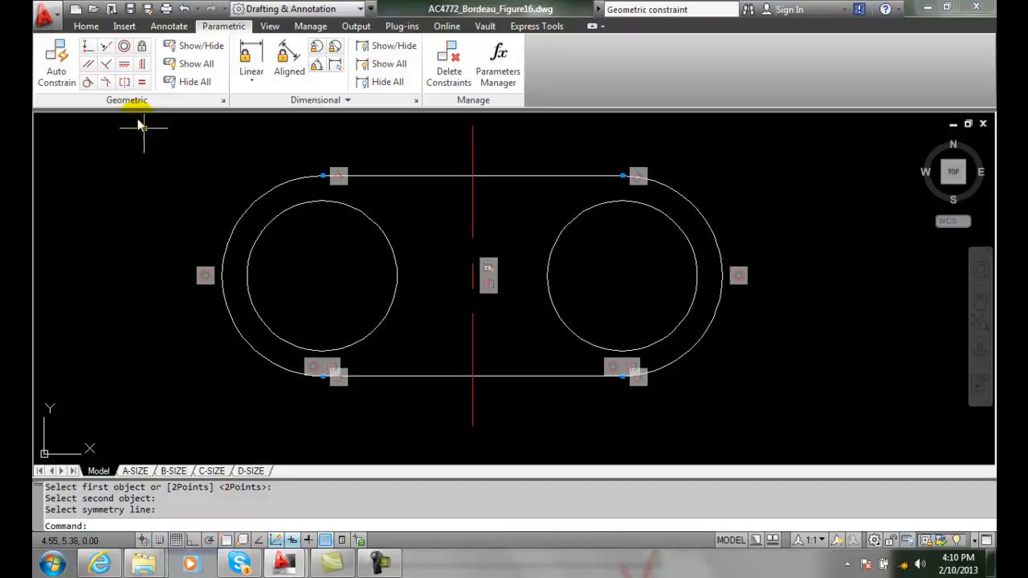
mouse_move(124, 83)
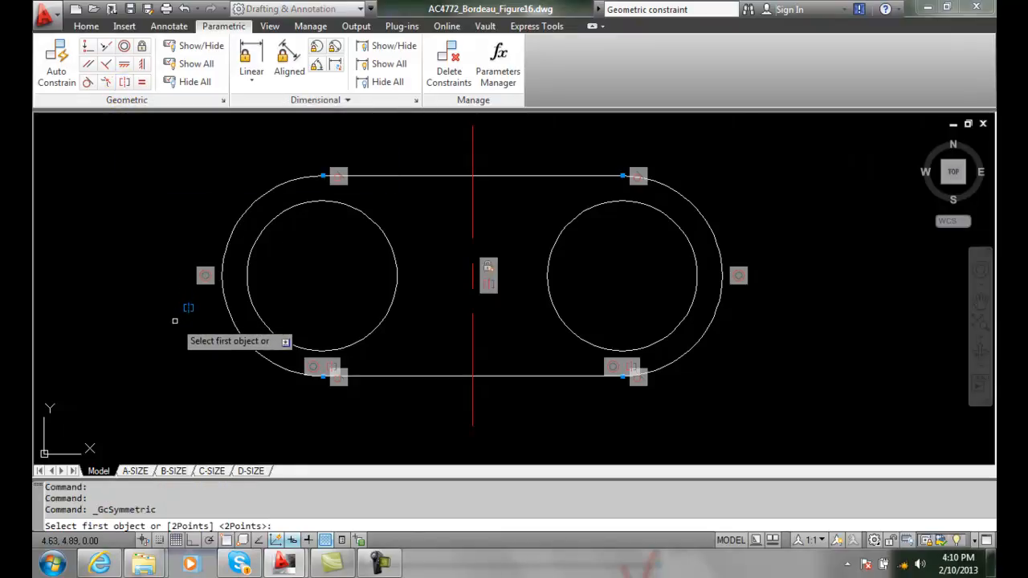
mouse_move(229, 233)
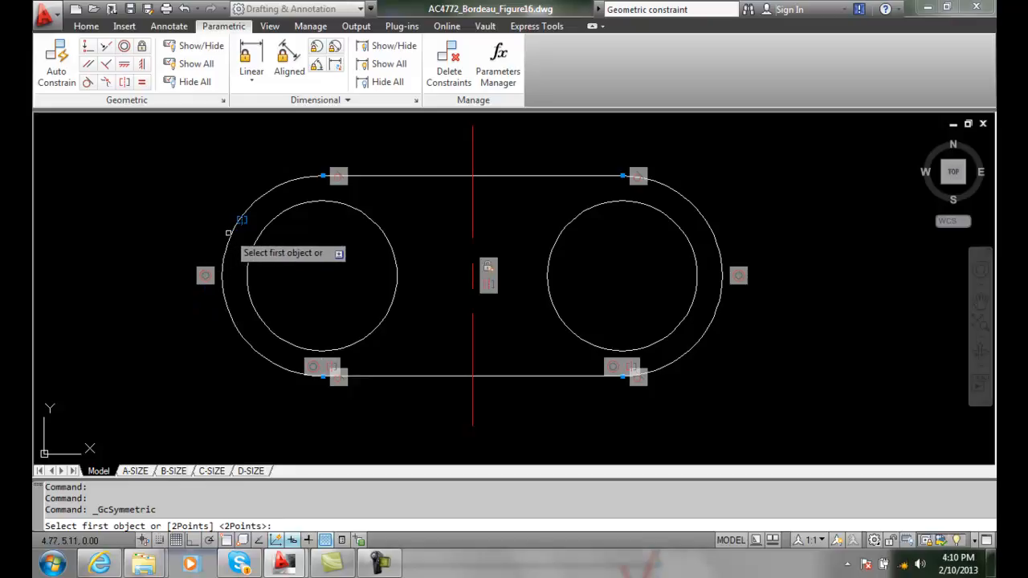
Constrain the left and right outer arcs symmetric about the red center line.
click(241, 221)
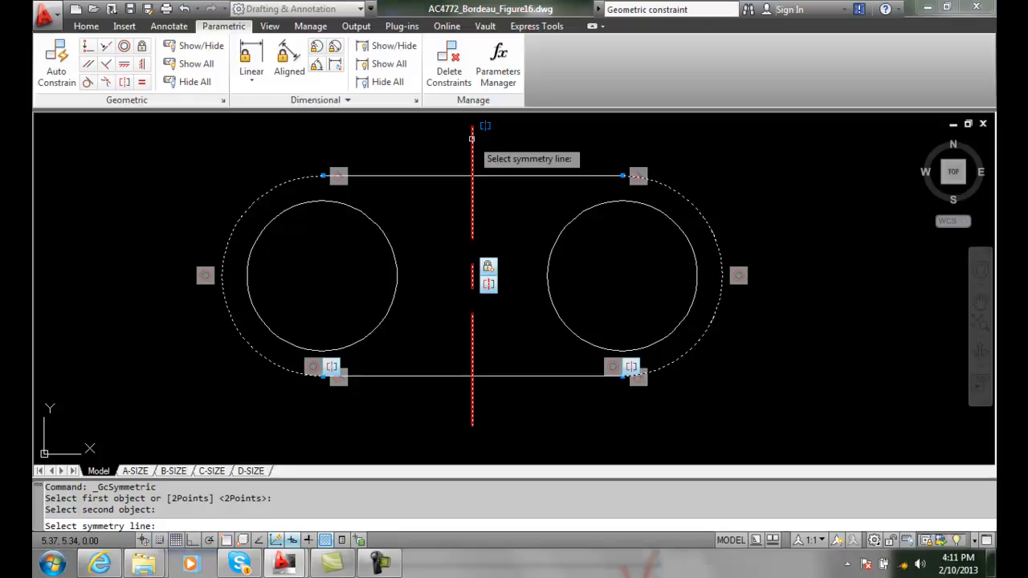
click(472, 277)
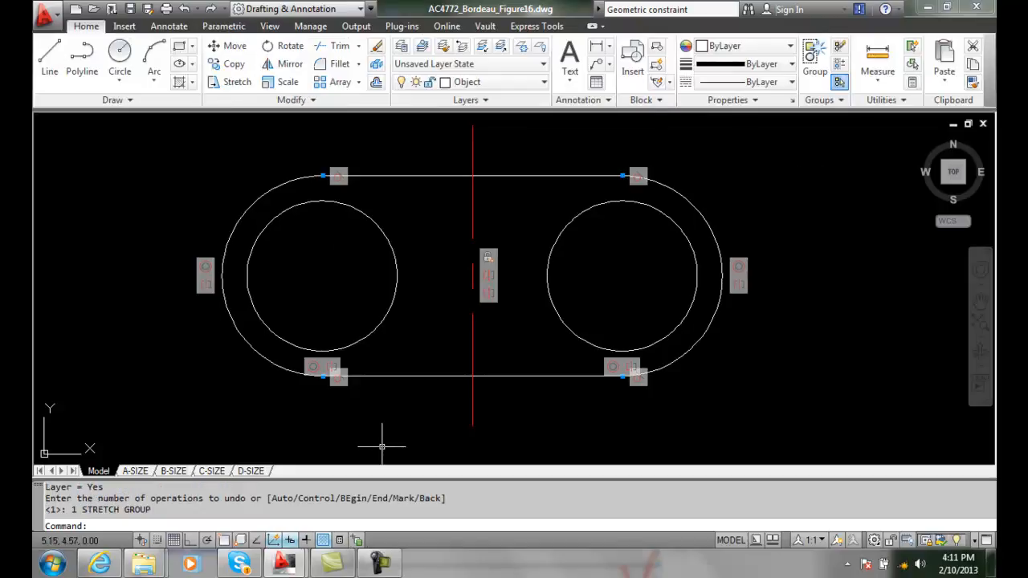
mouse_move(369, 275)
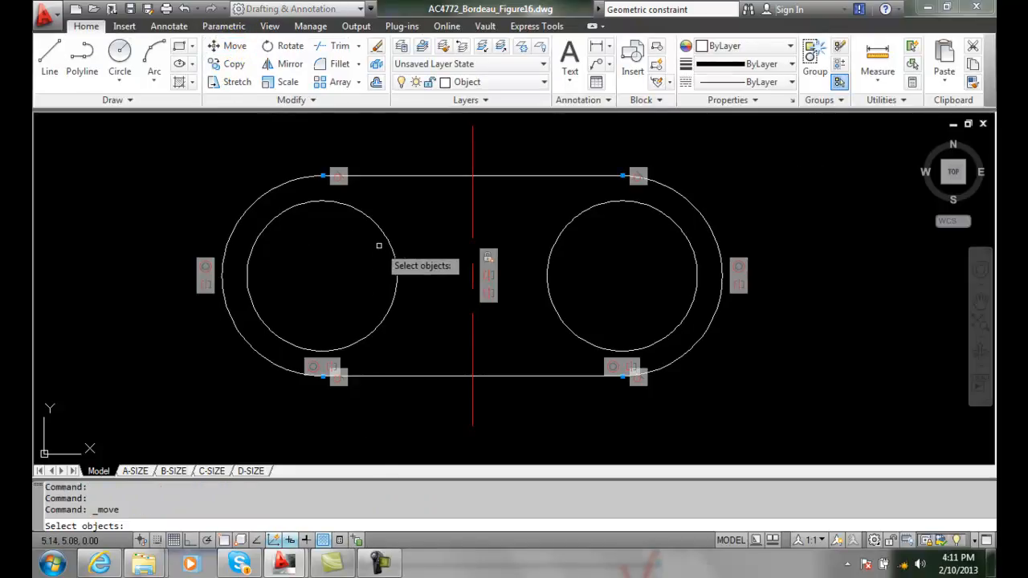
Move the left inner circle toward the center line so the right side follows.
click(378, 246)
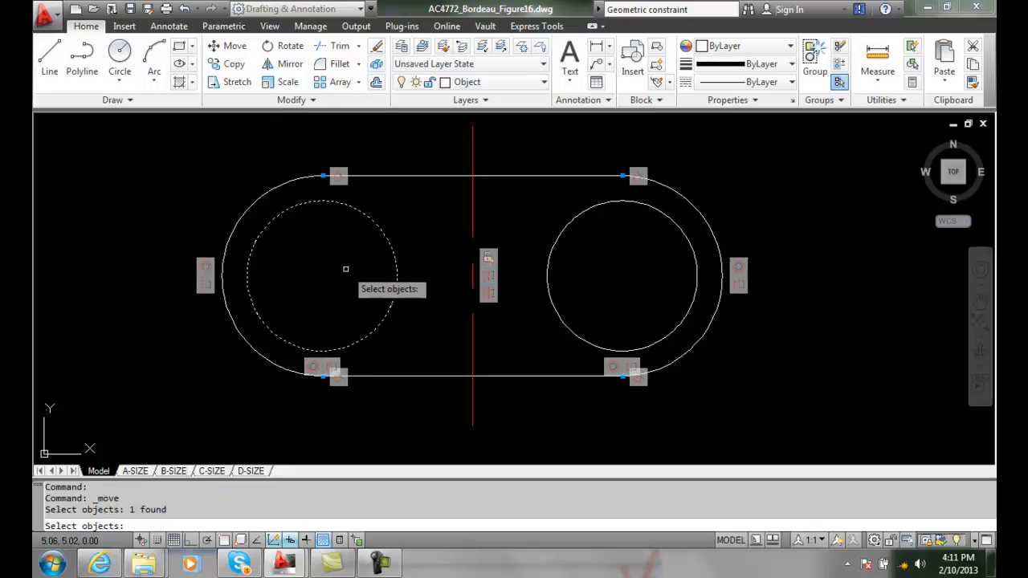
click(371, 253)
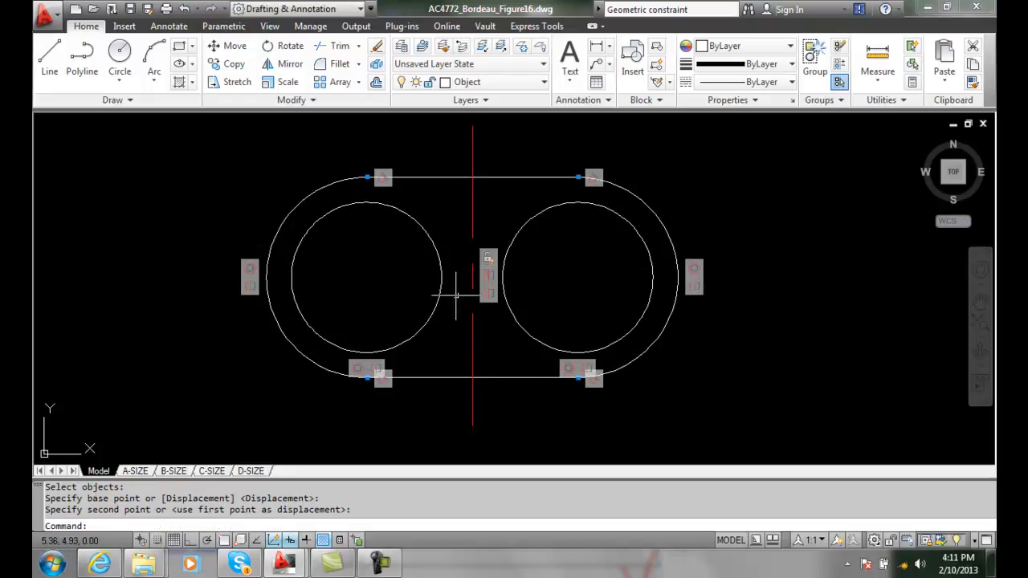
mouse_move(627, 237)
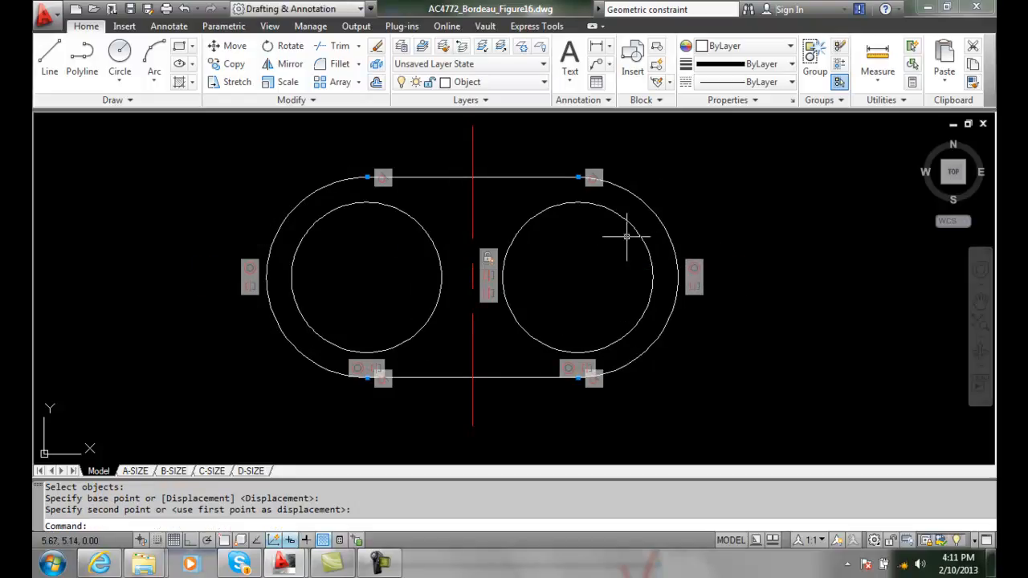
mouse_move(542, 367)
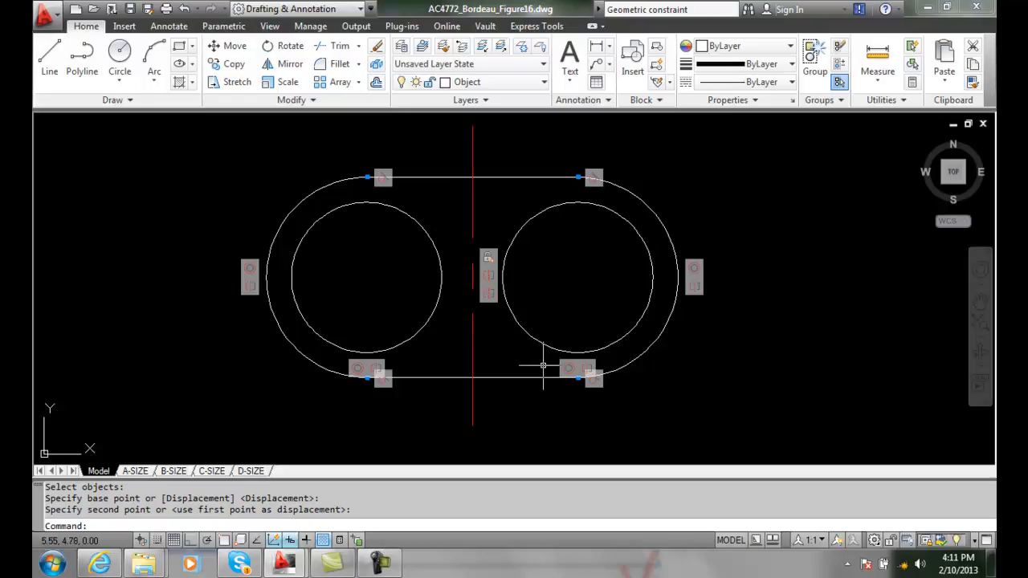